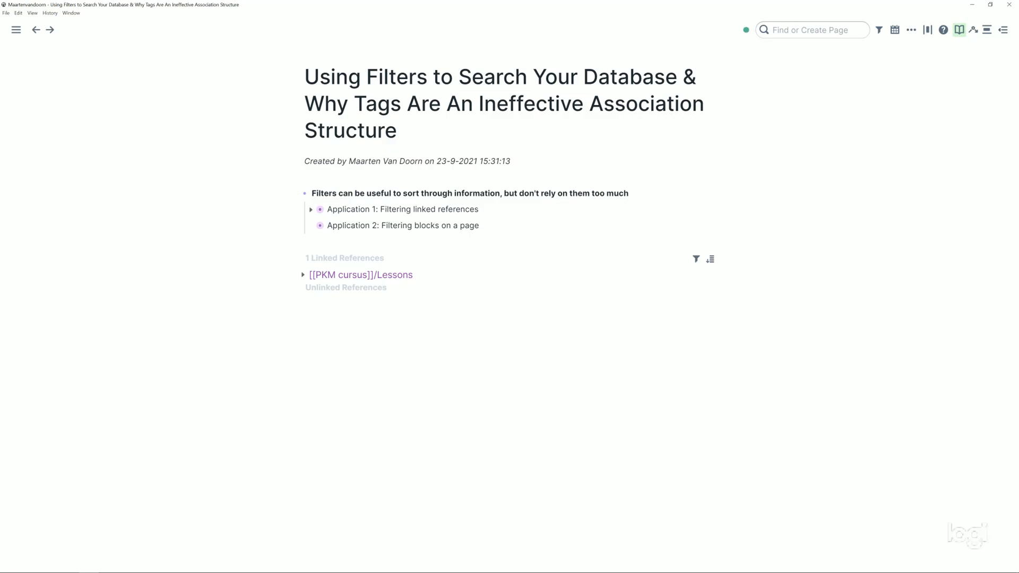
Step: Expand Application 1 to reveal the tagged Fake News example and its tags problem note
left_click(310, 209)
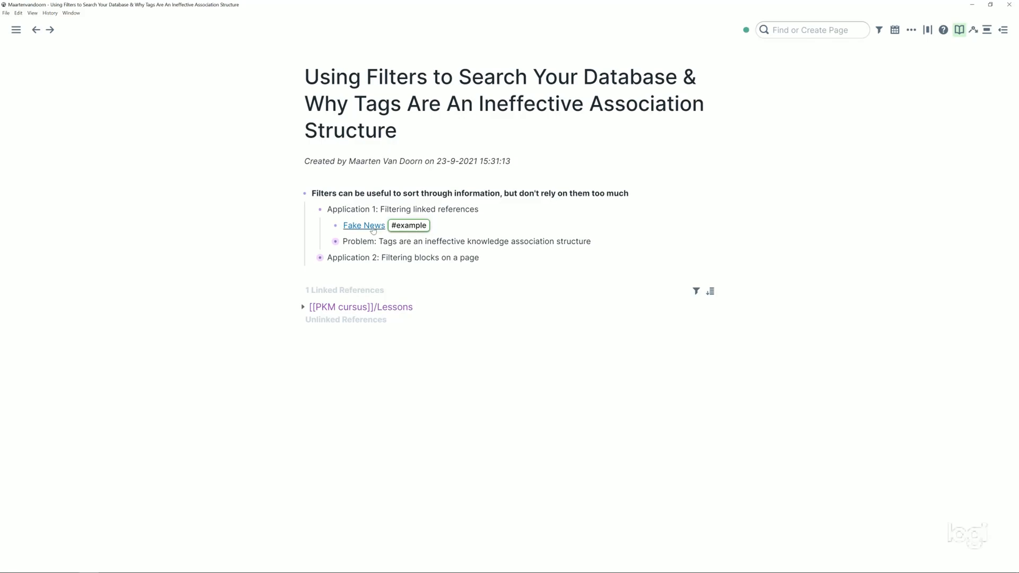
Step: Open the Fake News page and scroll through its 222 linked references
left_click(363, 226)
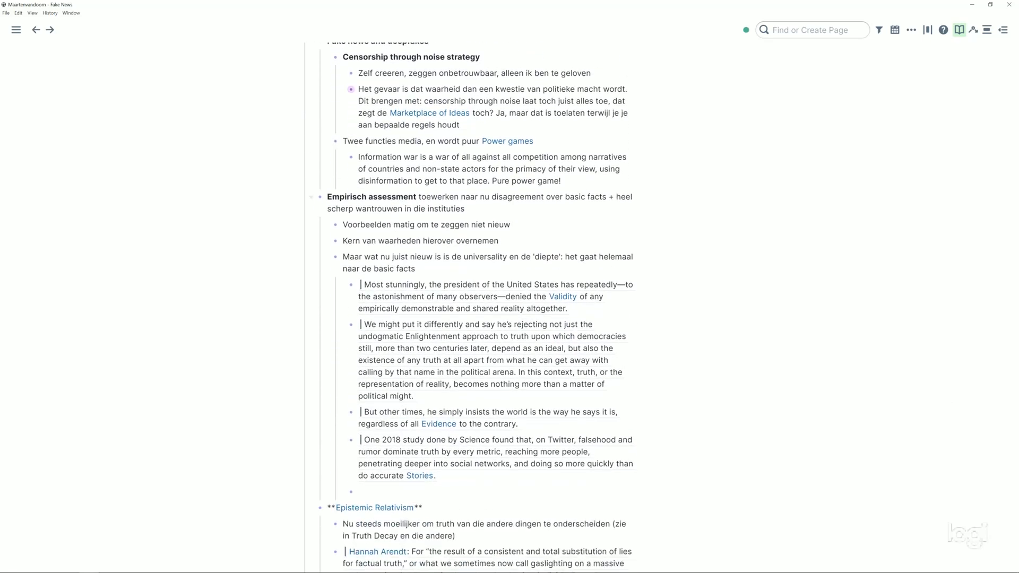
scroll("down", 3)
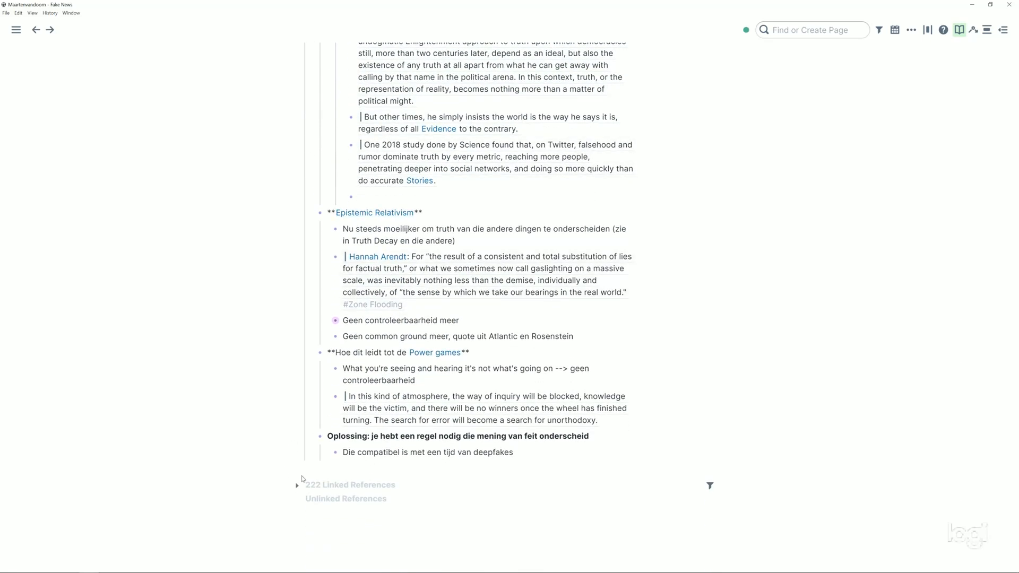
mouse_move(330, 423)
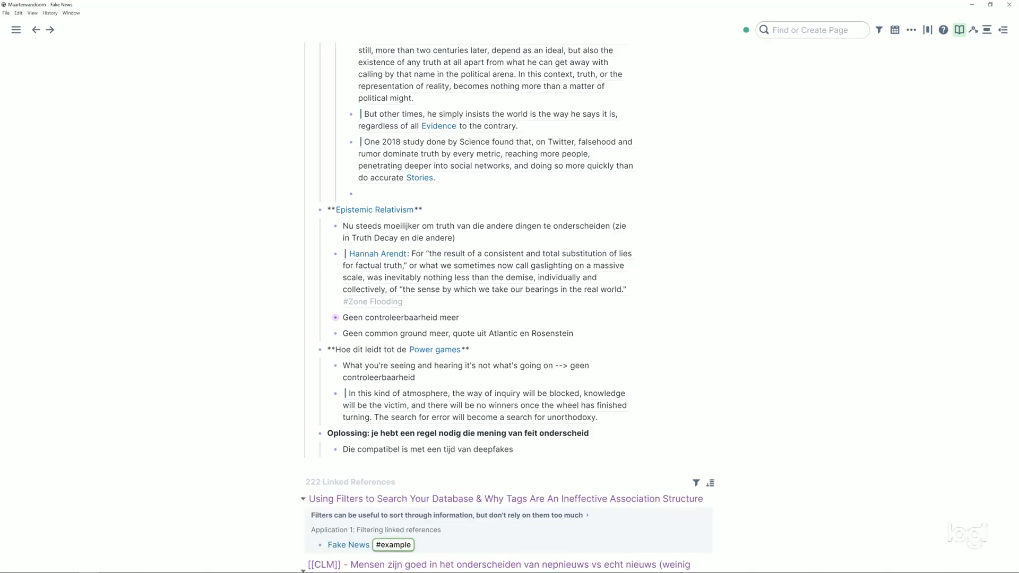
scroll("down", 3)
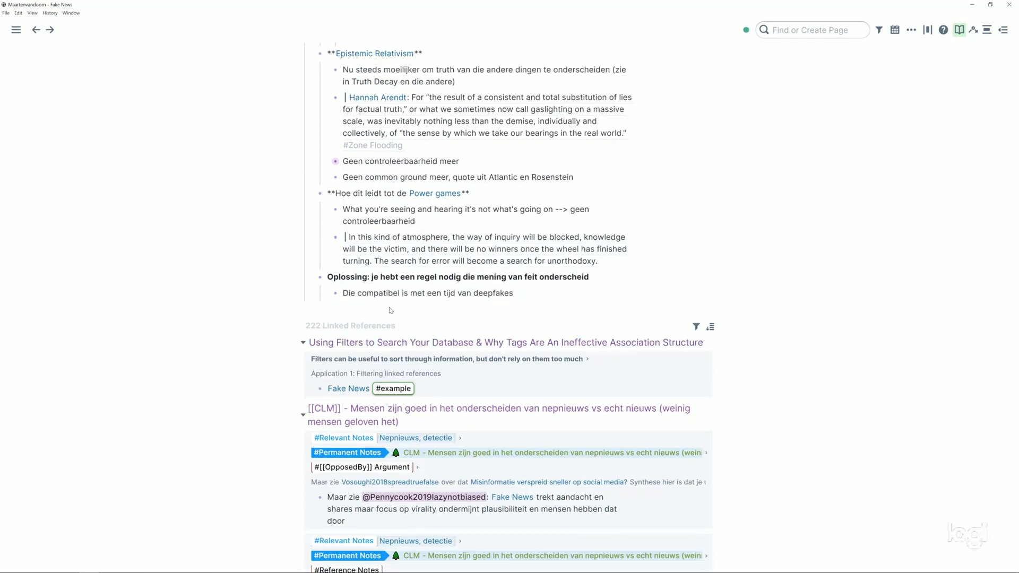
scroll("down", 3)
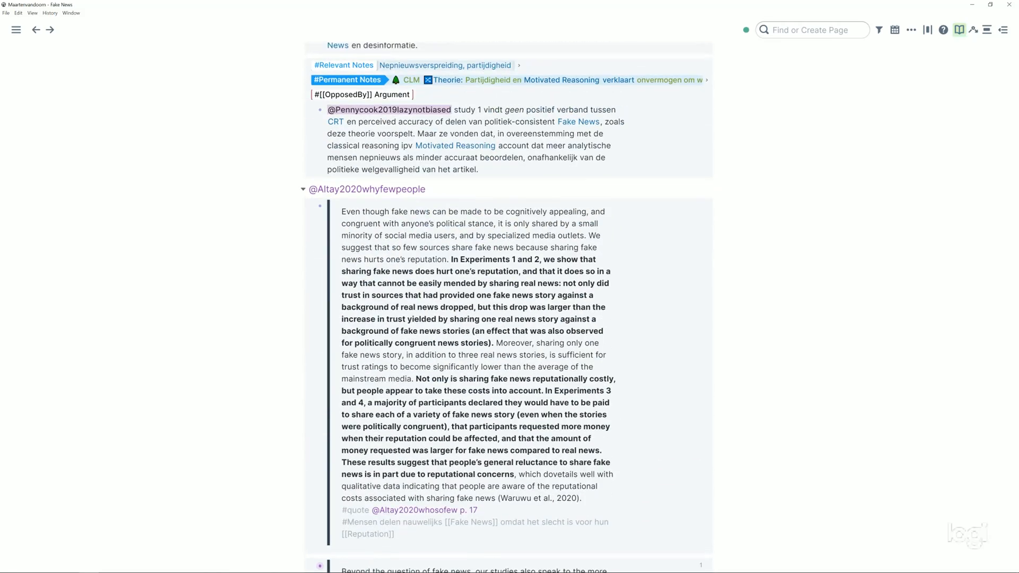
scroll("down", 3)
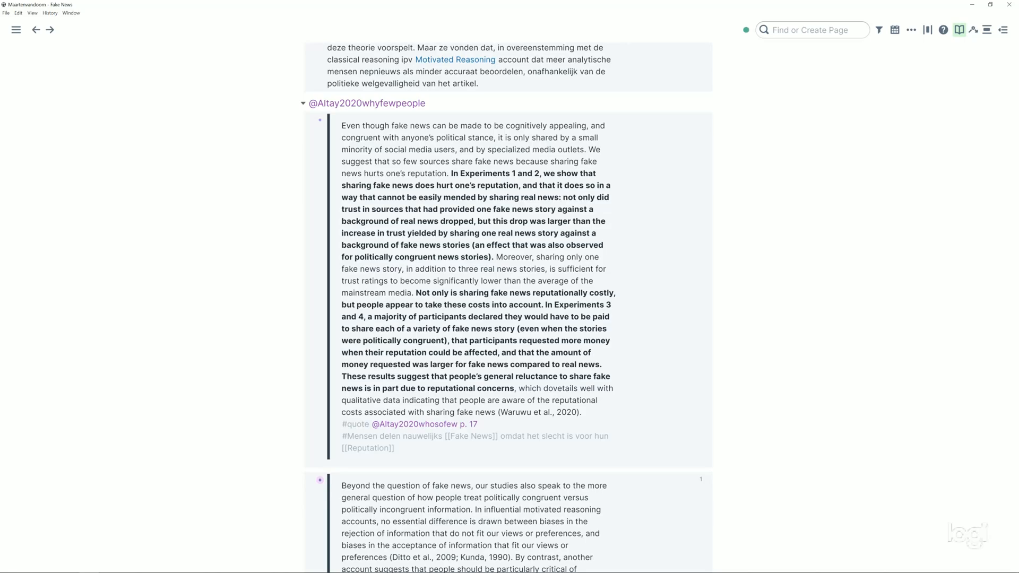
mouse_move(319, 480)
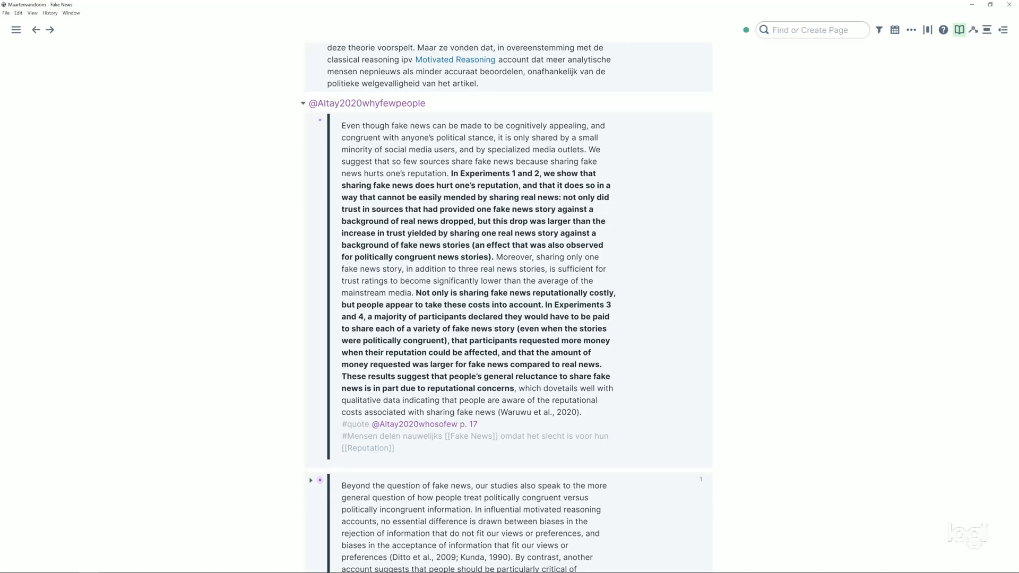
scroll("down", 3)
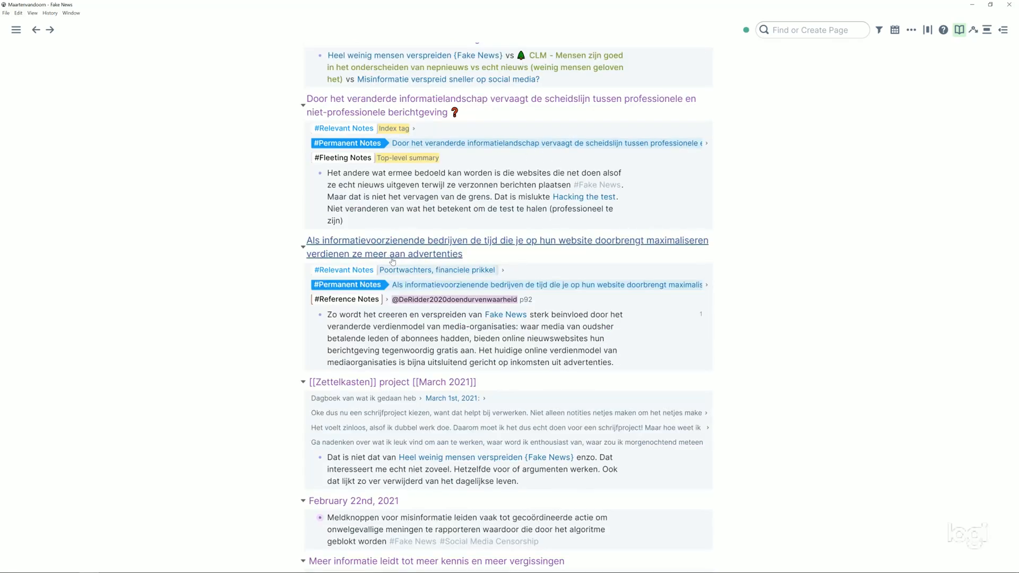
scroll("down", 3)
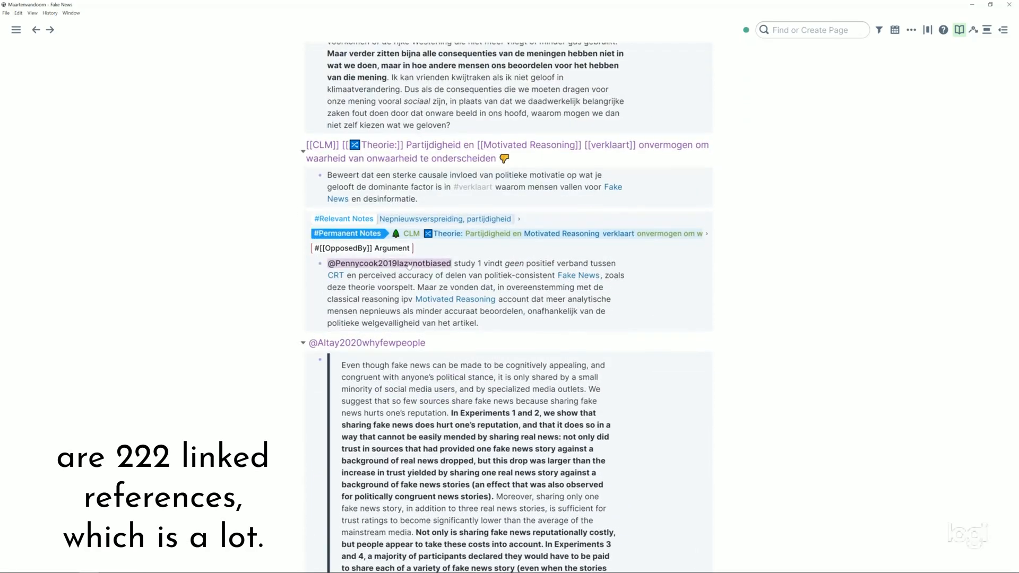
scroll("down", 3)
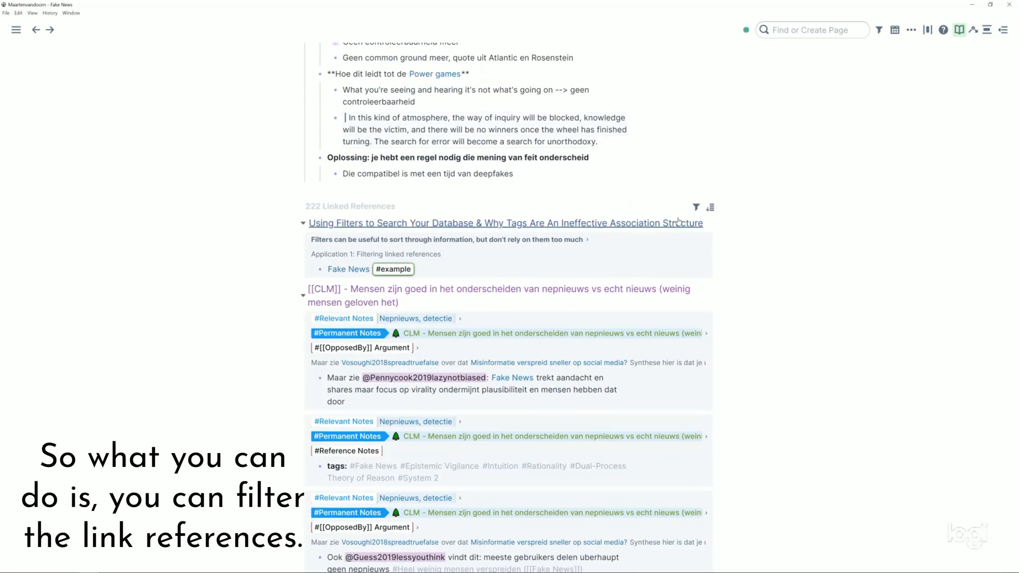
mouse_move(695, 207)
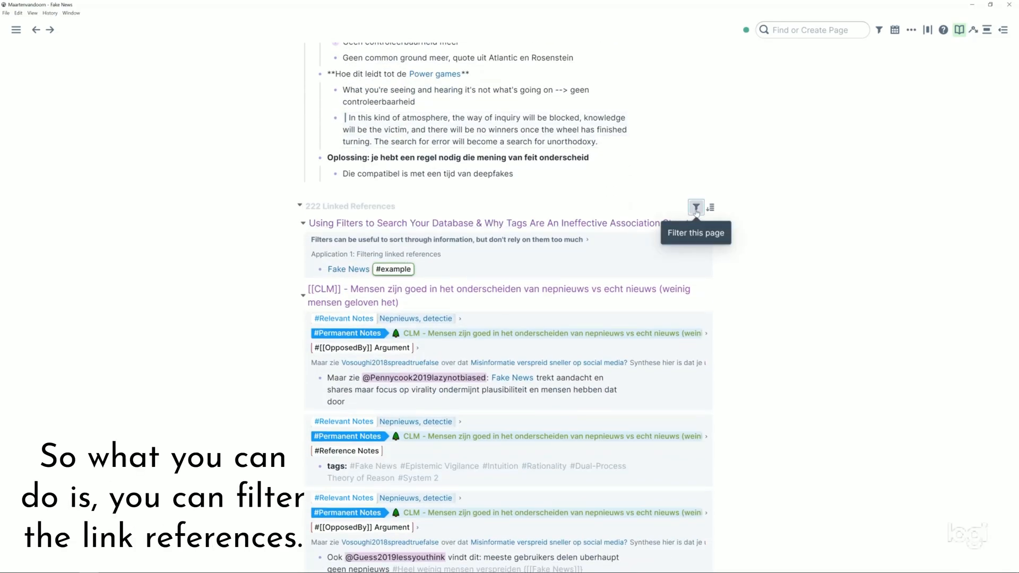
Step: Filter the Fake News linked references to include Social Media plus a second tag, leaving 2 results
left_click(695, 208)
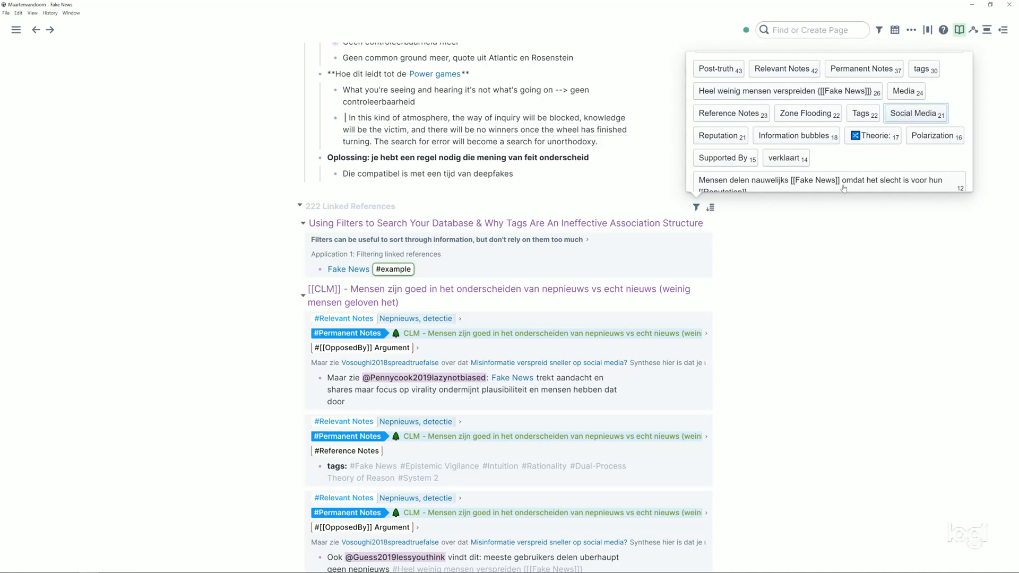
left_click(912, 113)
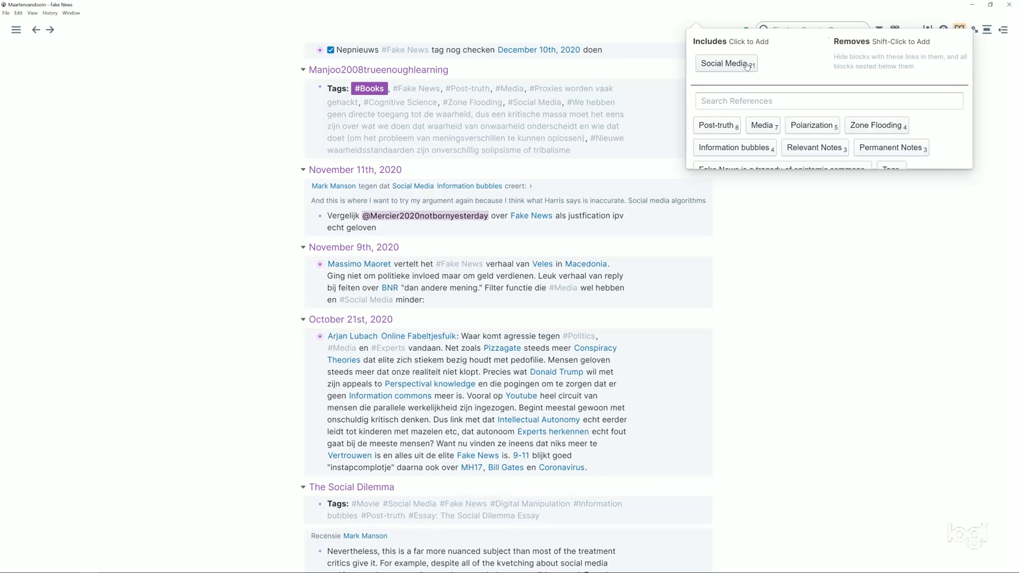
left_click(724, 63)
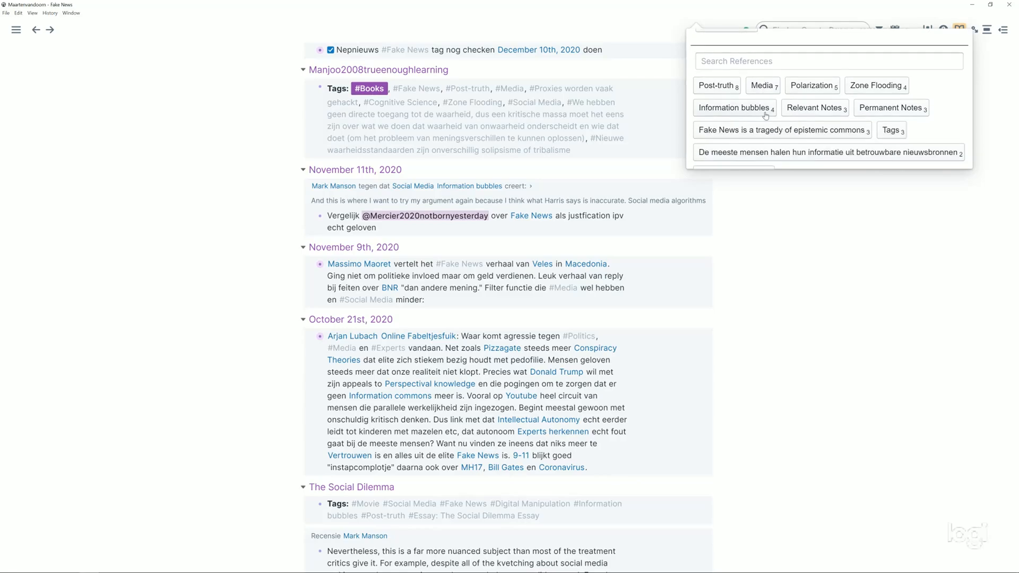
scroll("down", 3)
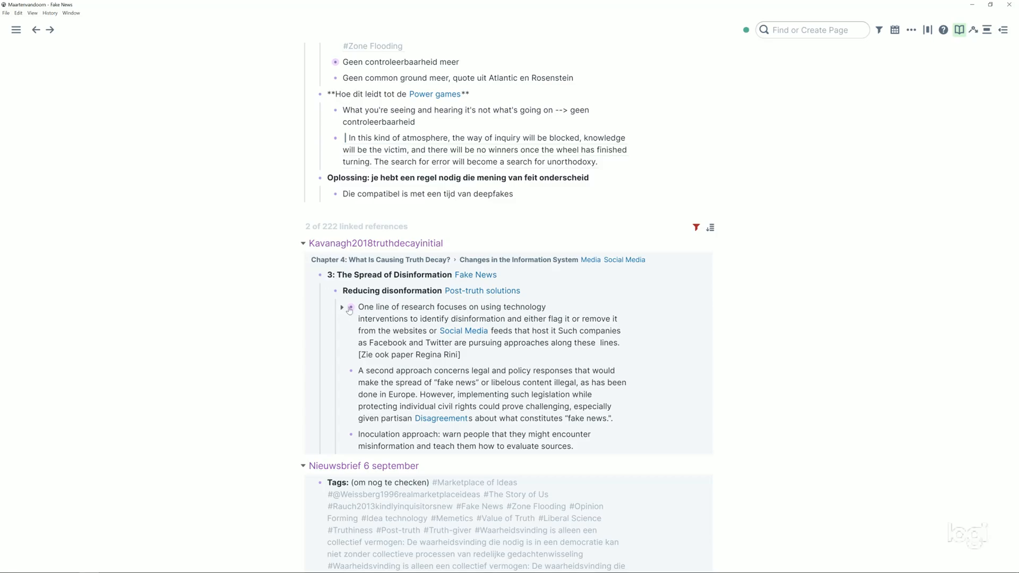
mouse_move(353, 308)
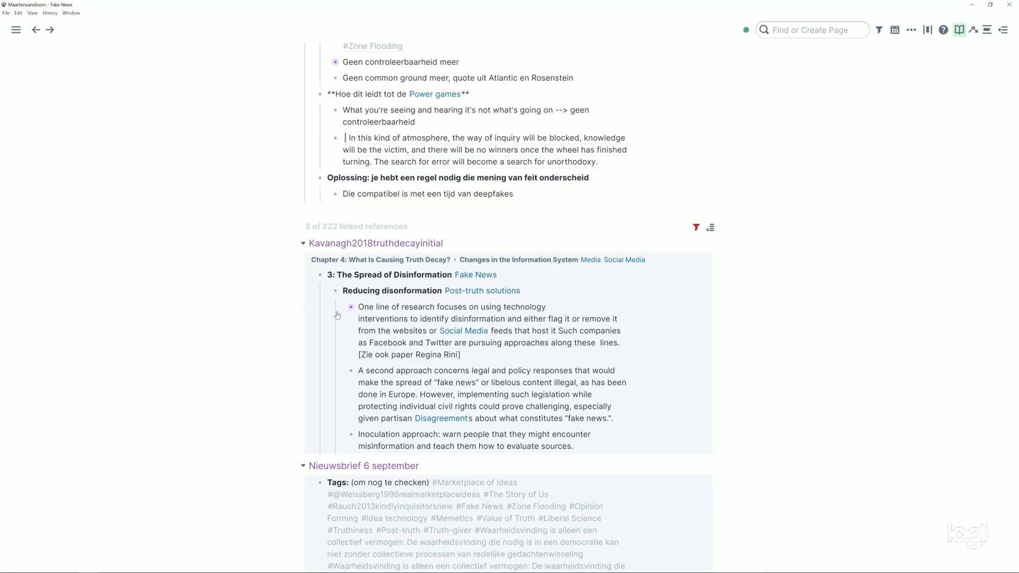
Step: Expand the Kavanagh 'One line of research focuses on…' block to read its nested proposals, then go back
left_click(350, 306)
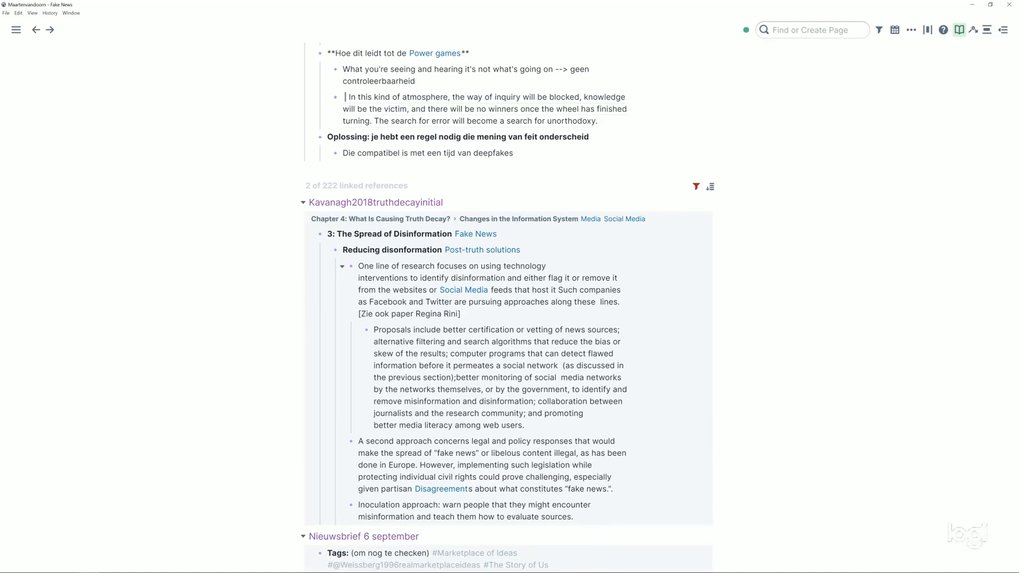
scroll("down", 3)
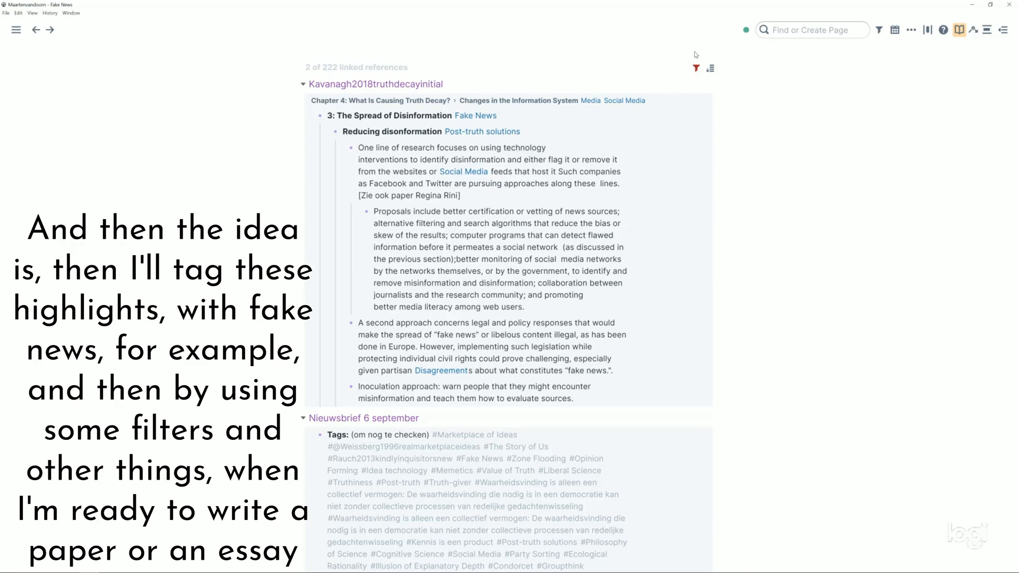
scroll("down", 3)
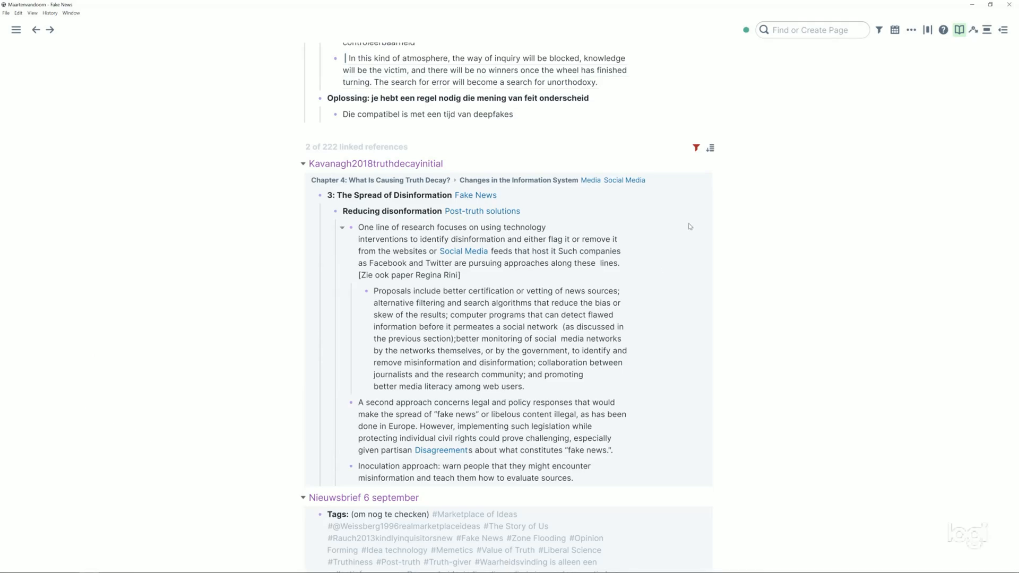
mouse_move(688, 176)
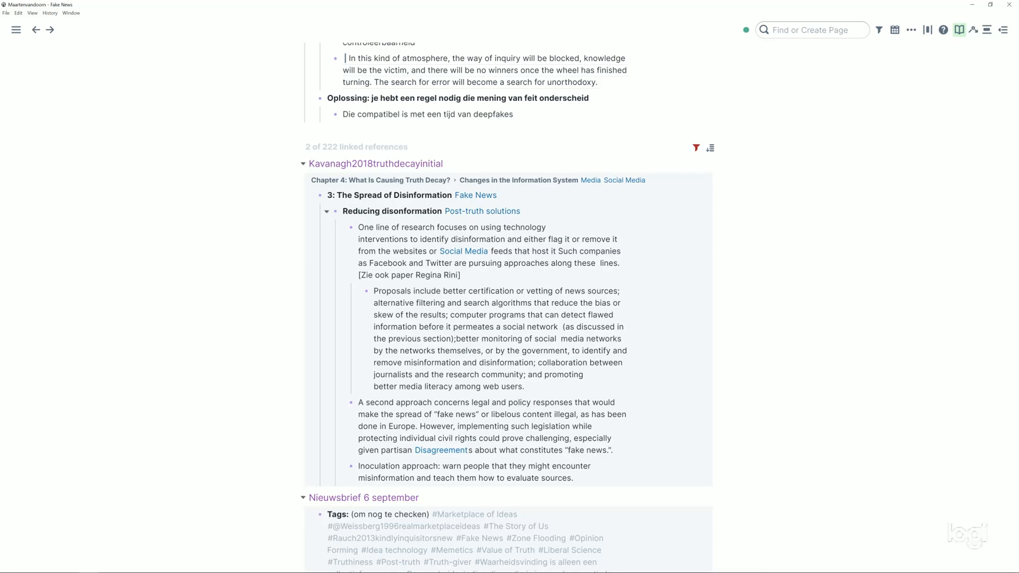
left_click(36, 29)
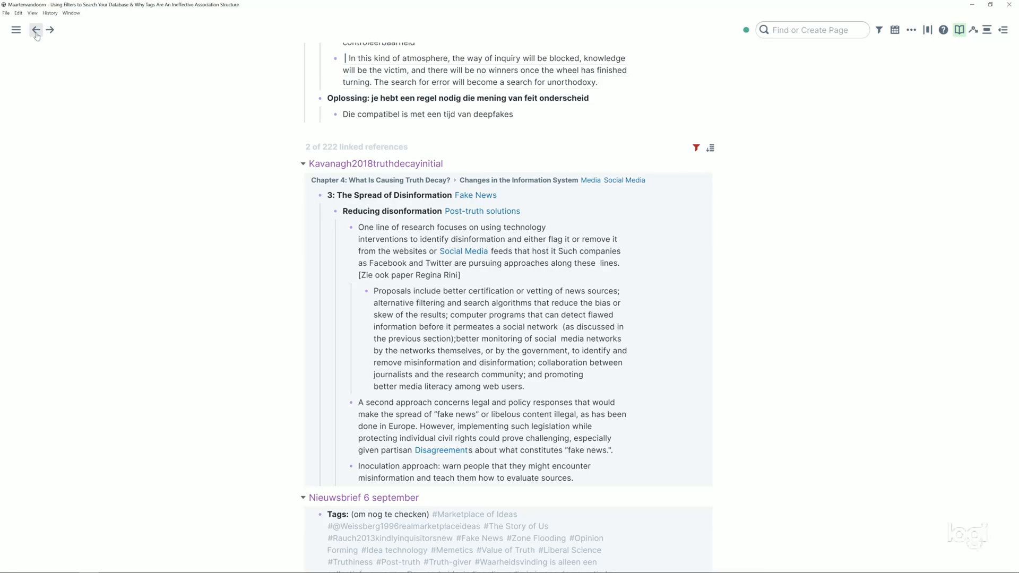
Step: Back on the lesson page, expand Application 2 to show the Sapiens example and notes
left_click(35, 29)
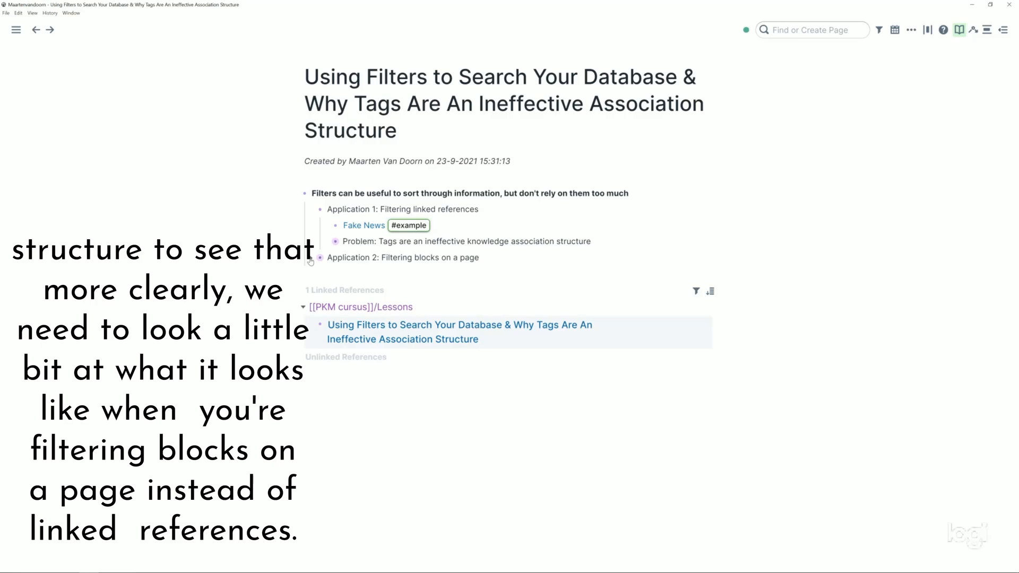
left_click(319, 258)
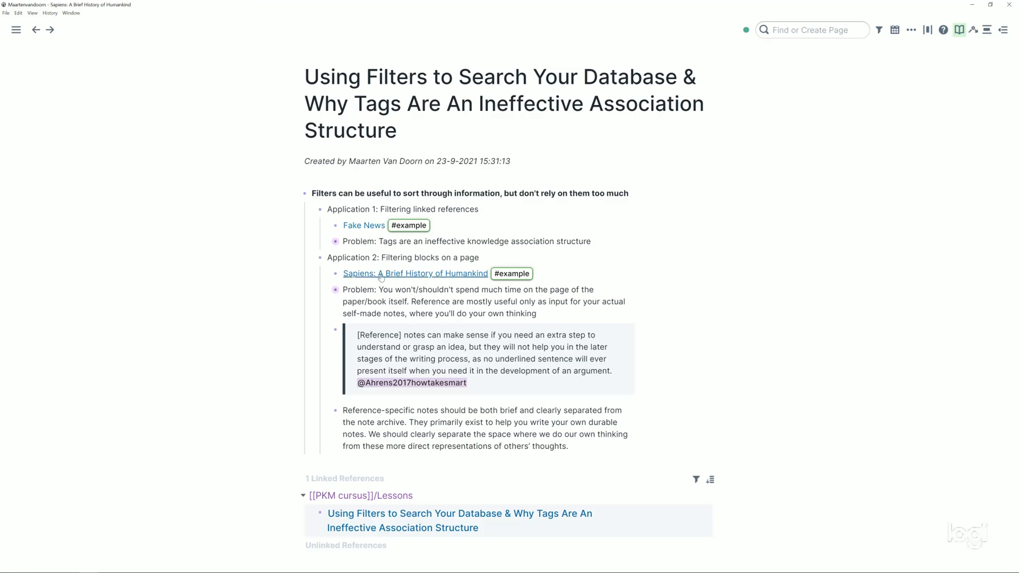
left_click(415, 272)
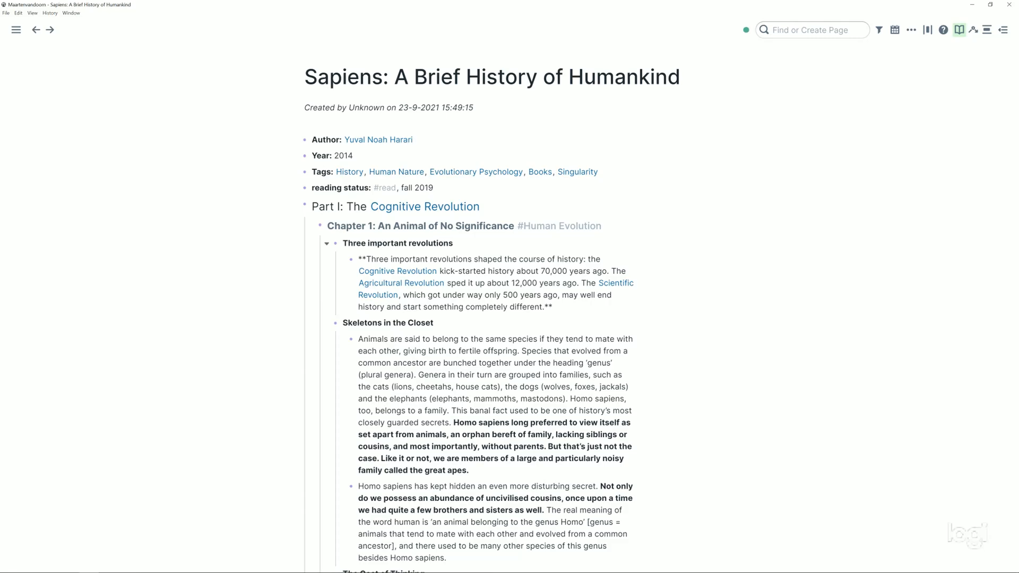
scroll("down", 3)
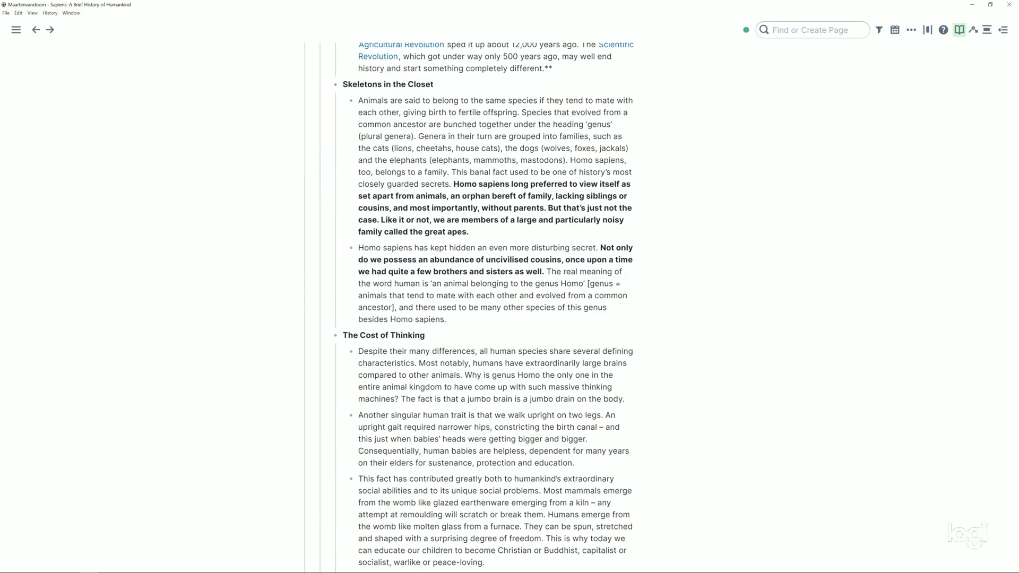
scroll("down", 3)
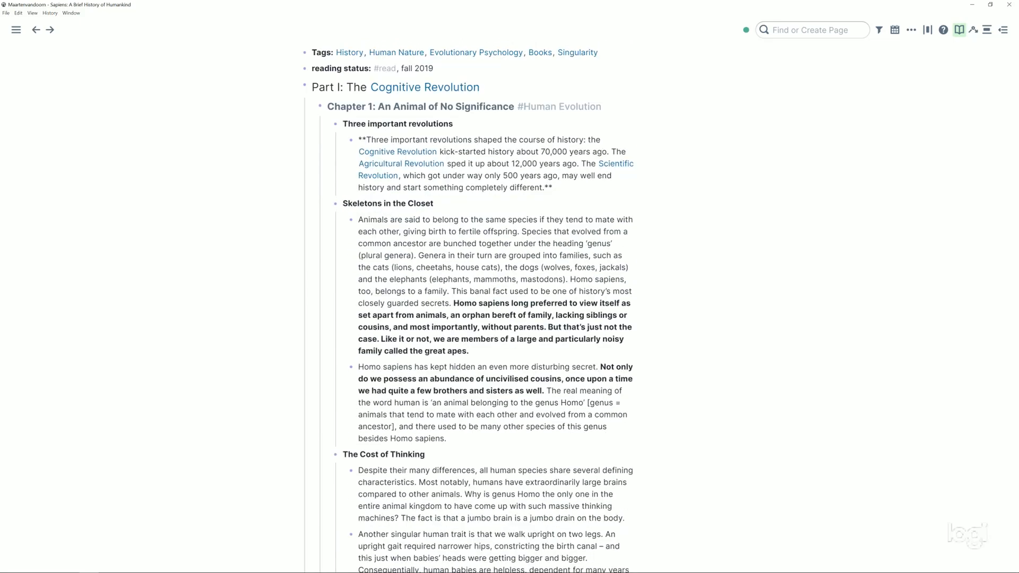
scroll("down", 3)
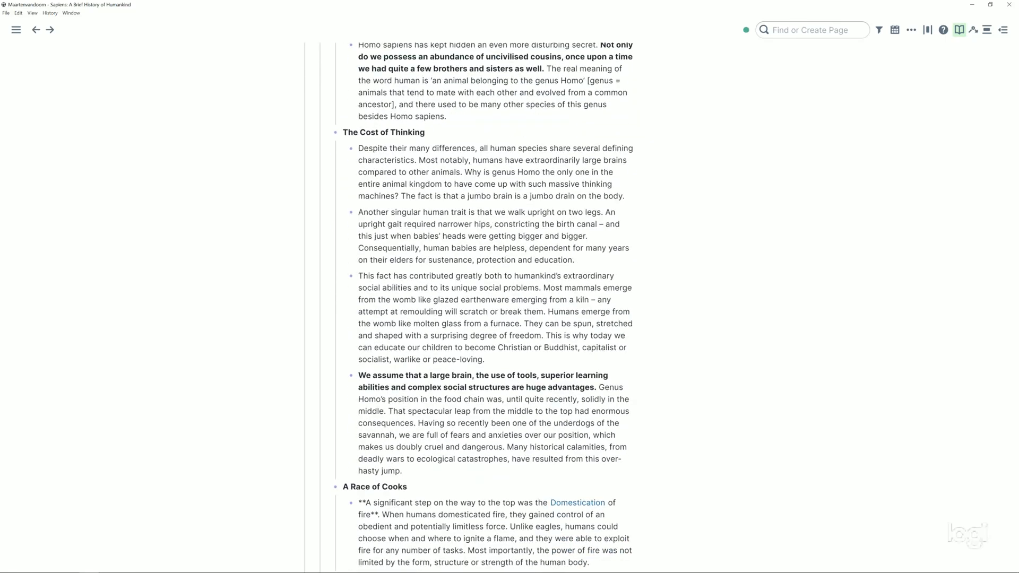
scroll("down", 3)
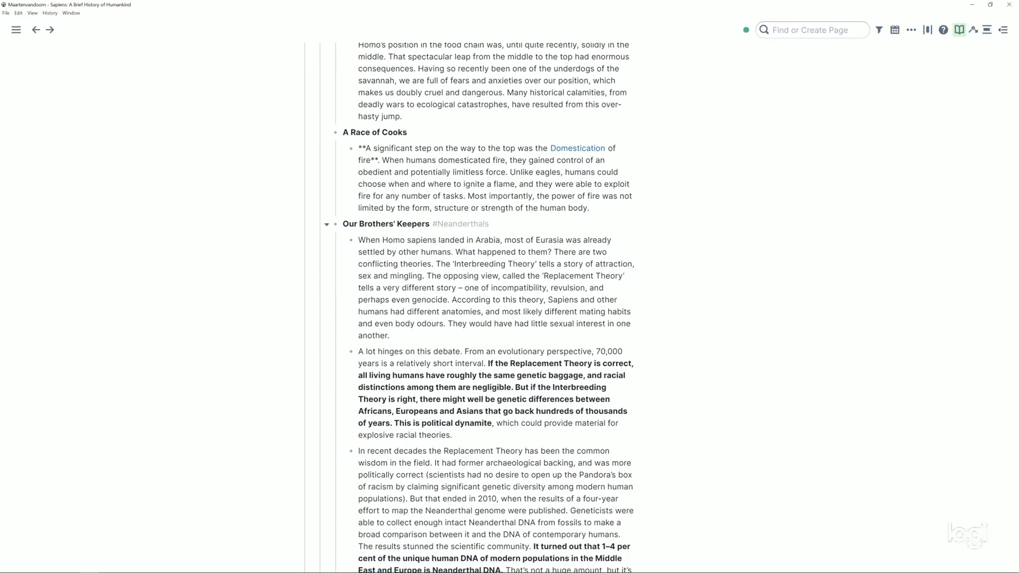
scroll("down", 3)
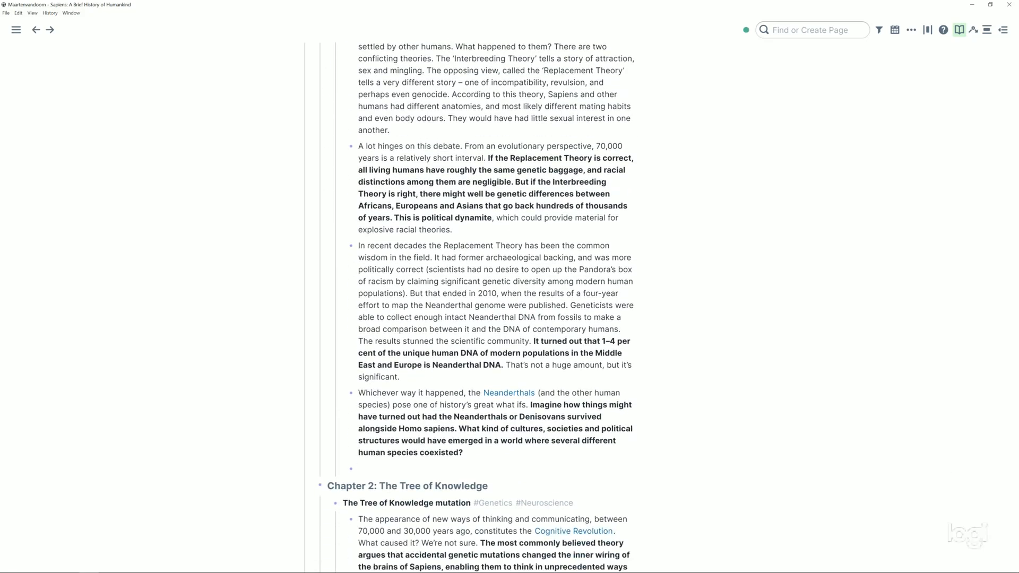
scroll("down", 3)
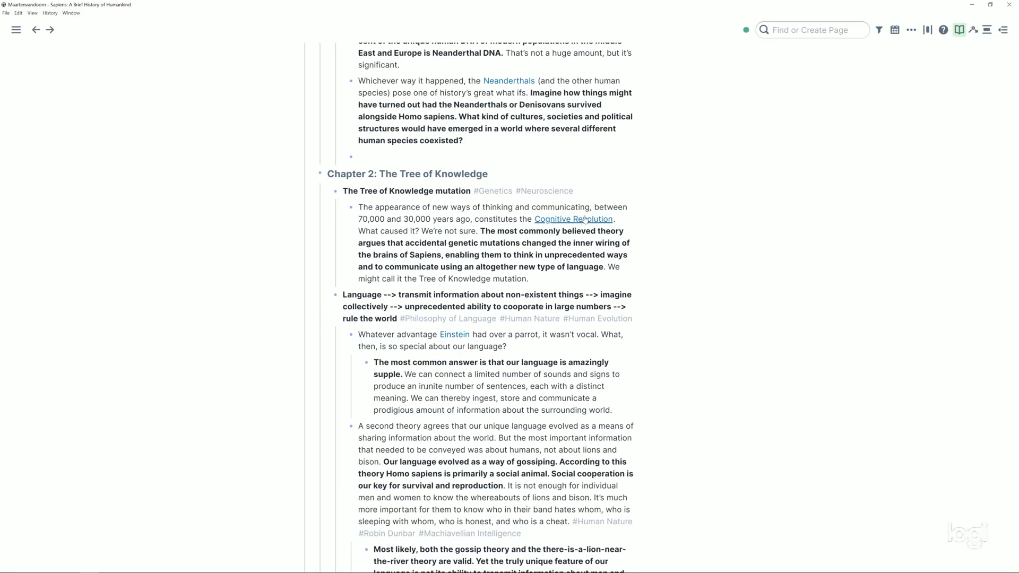
scroll("down", 3)
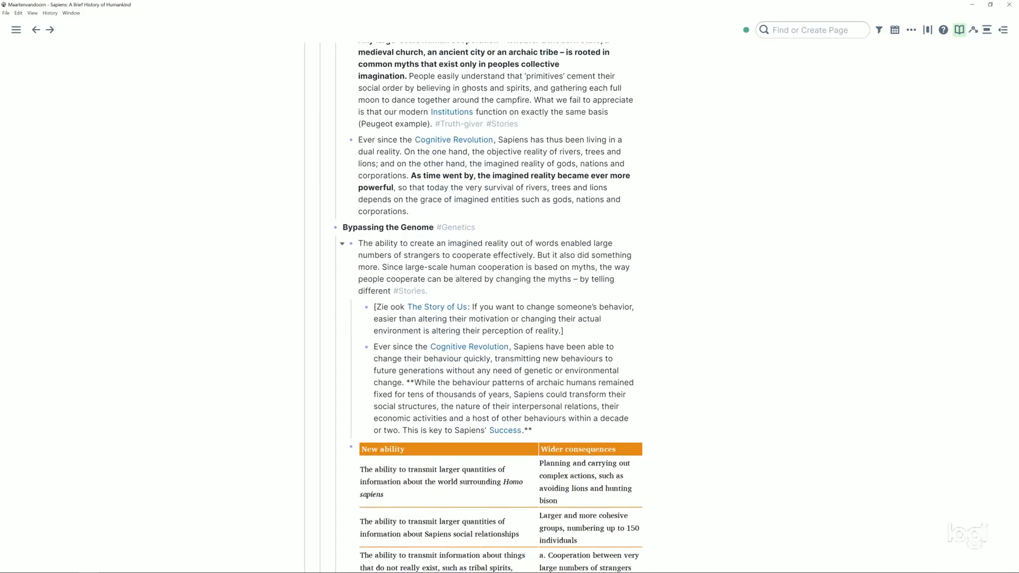
scroll("down", 3)
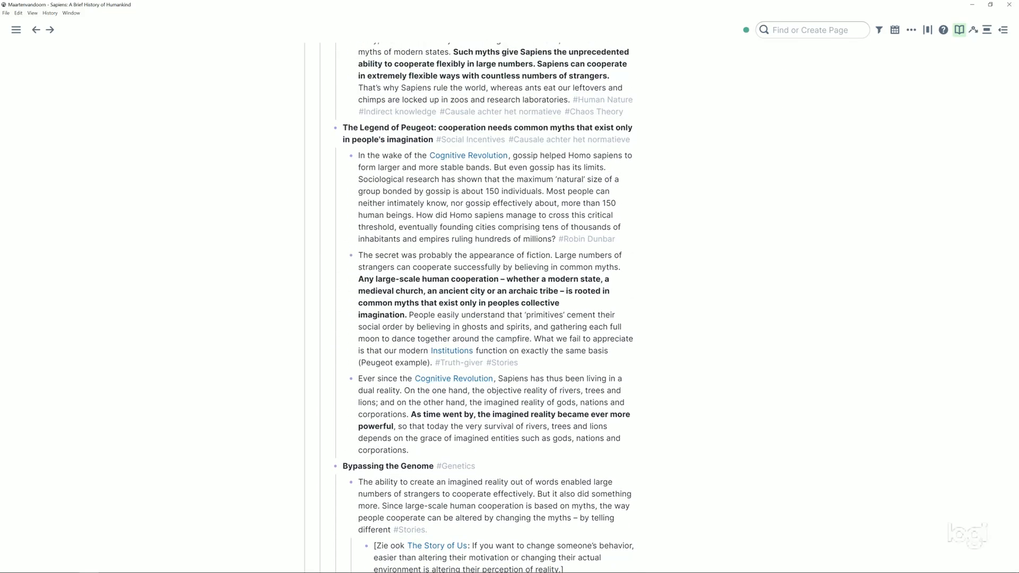
scroll("down", 3)
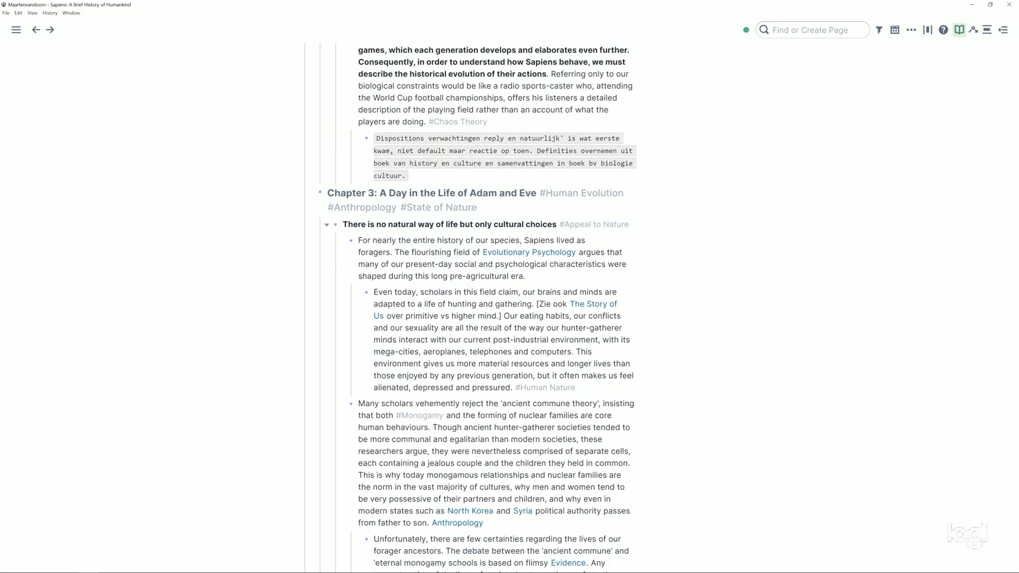
scroll("down", 3)
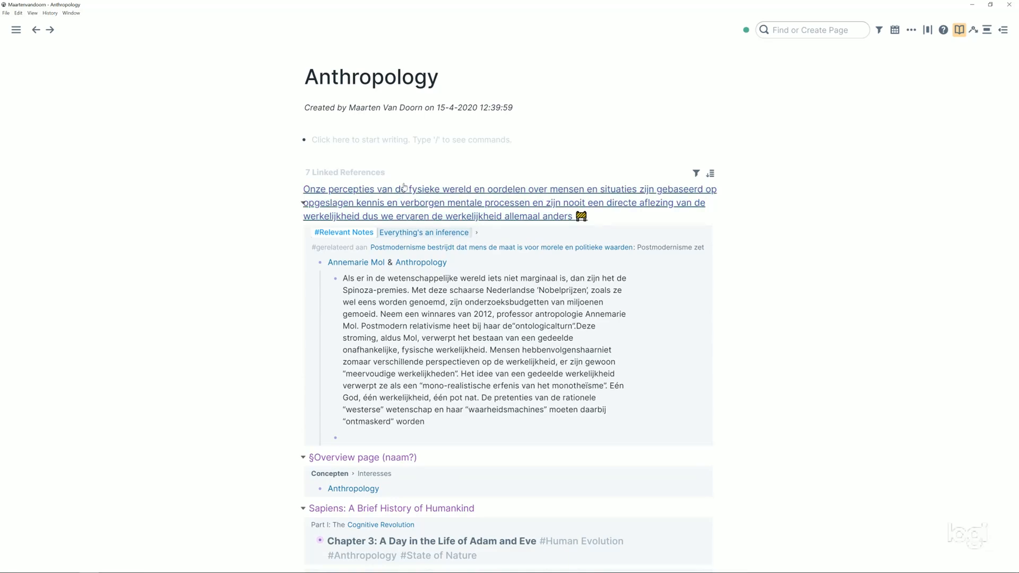
Step: Scroll down the page toward the linked references
scroll("down", 3)
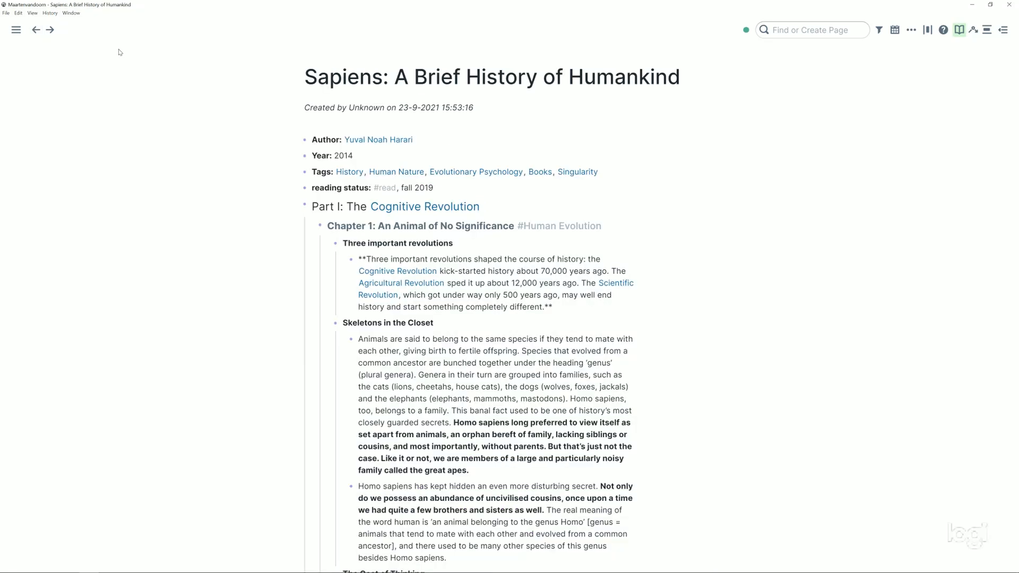
Step: Scroll through the Sapiens page, then filter it to include Religion
scroll("down", 3)
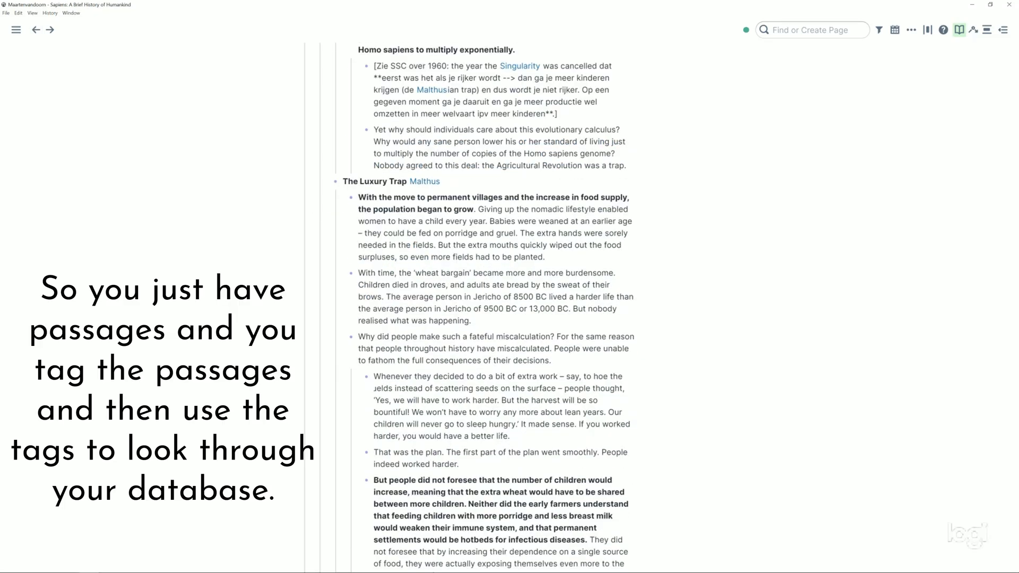
scroll("down", 3)
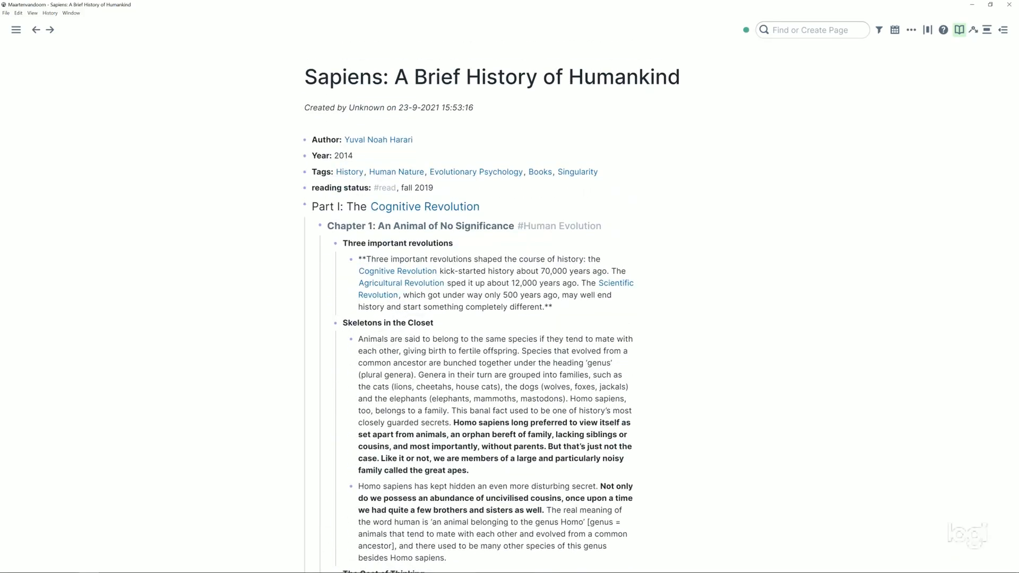
mouse_move(732, 68)
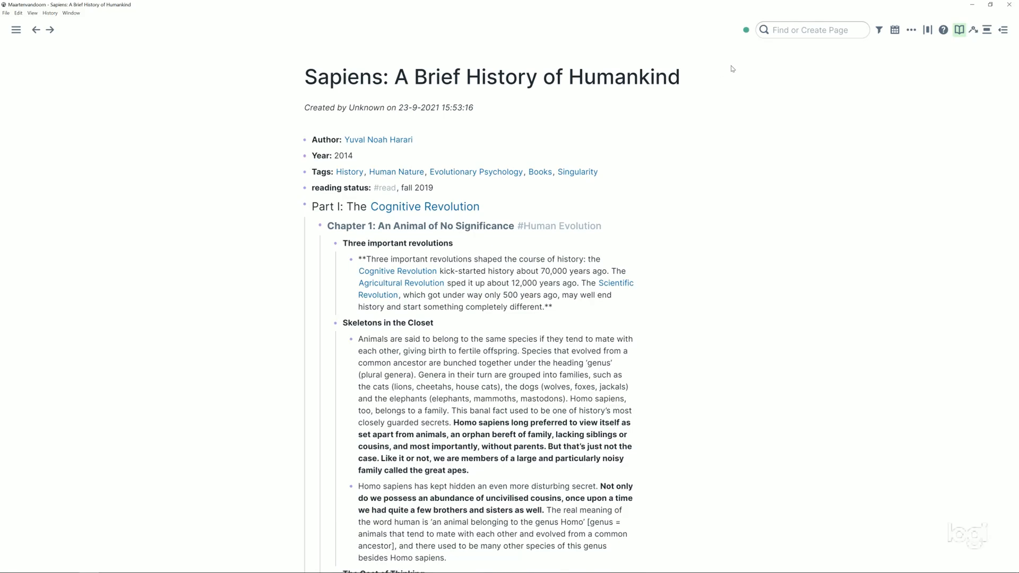
mouse_move(645, 122)
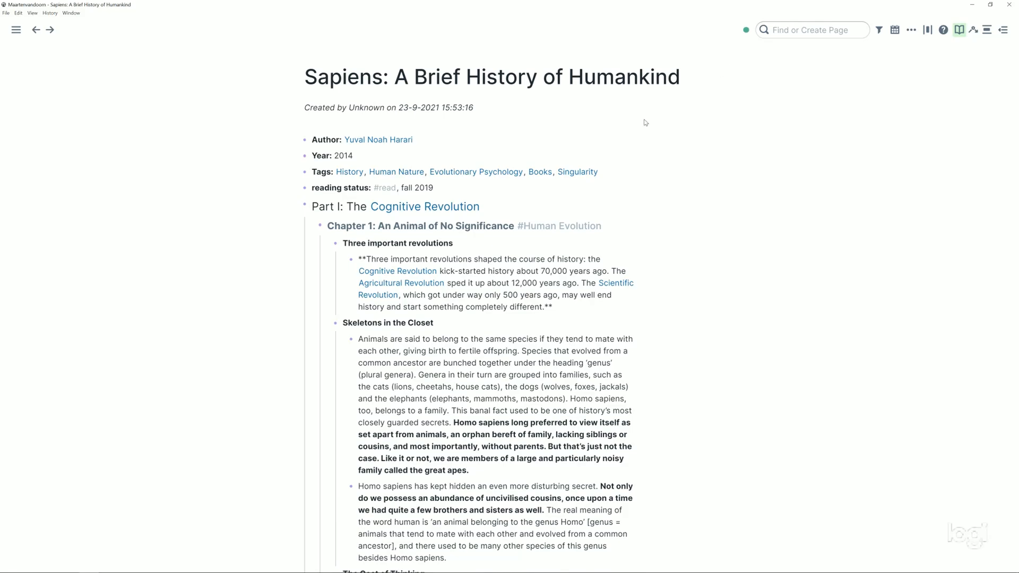
scroll("down", 3)
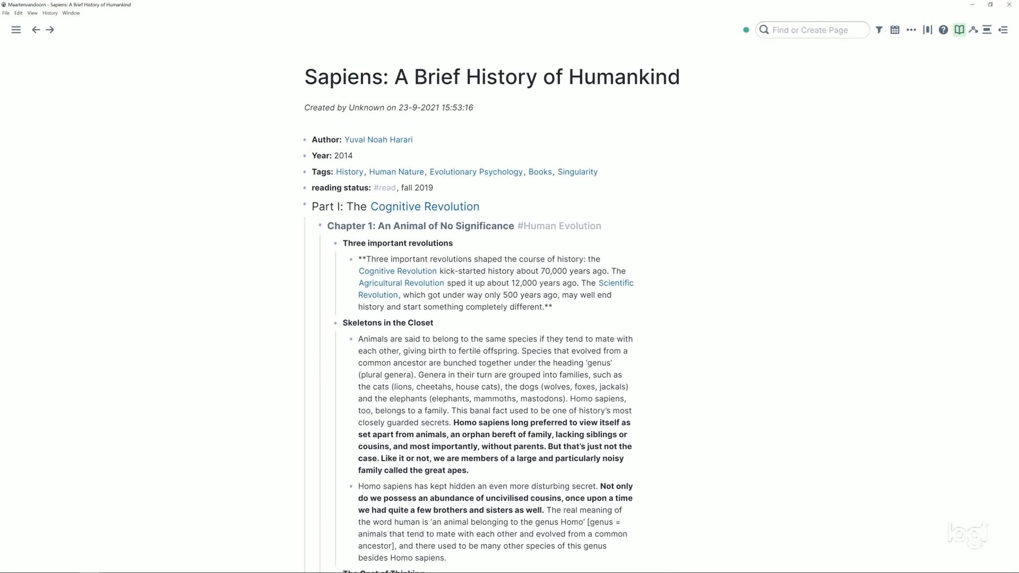
left_click(877, 30)
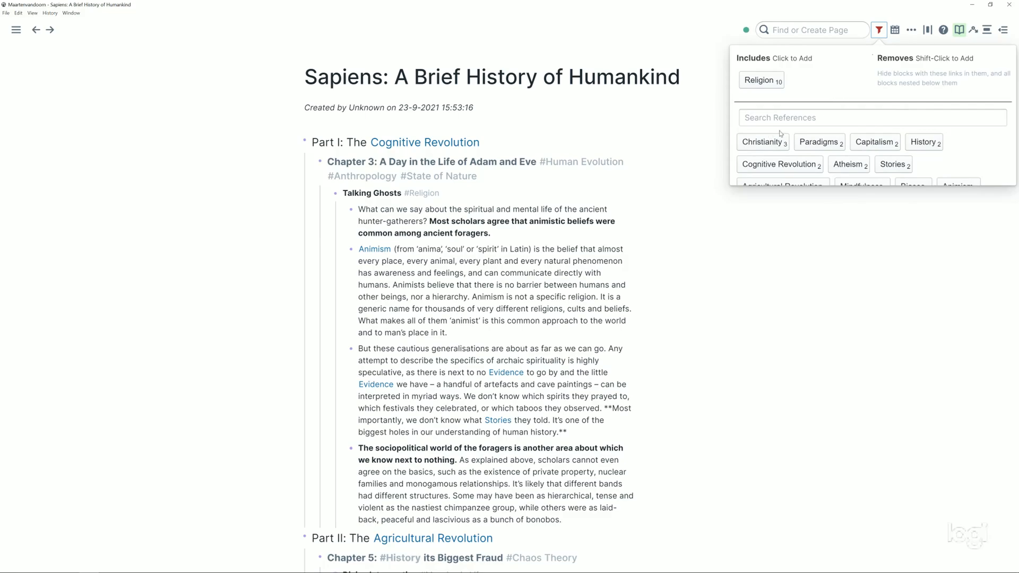
Step: Exclude Christianity from the Religion page filter and scroll through the remaining passages
left_click(762, 142)
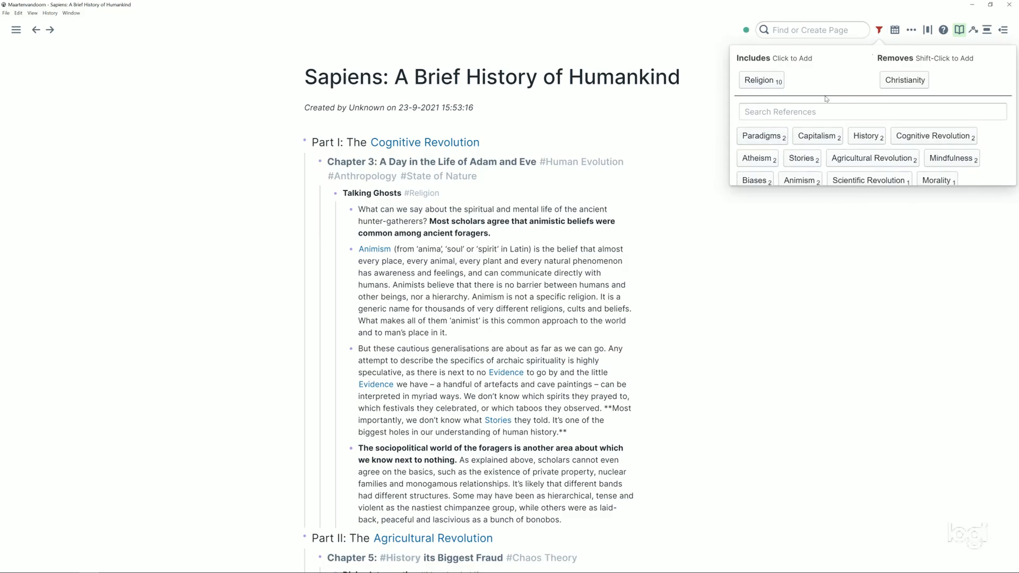
scroll("down", 3)
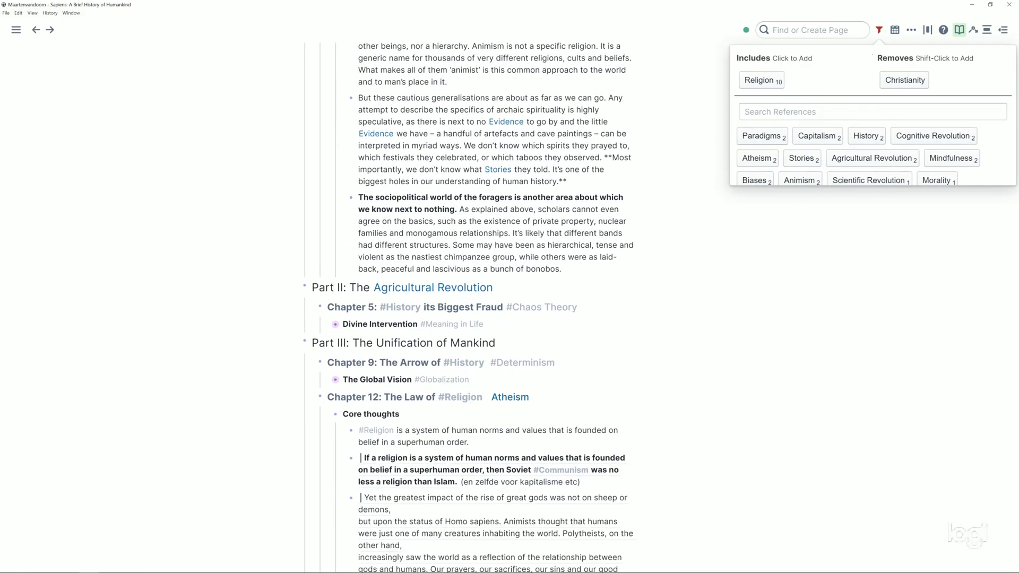
scroll("down", 3)
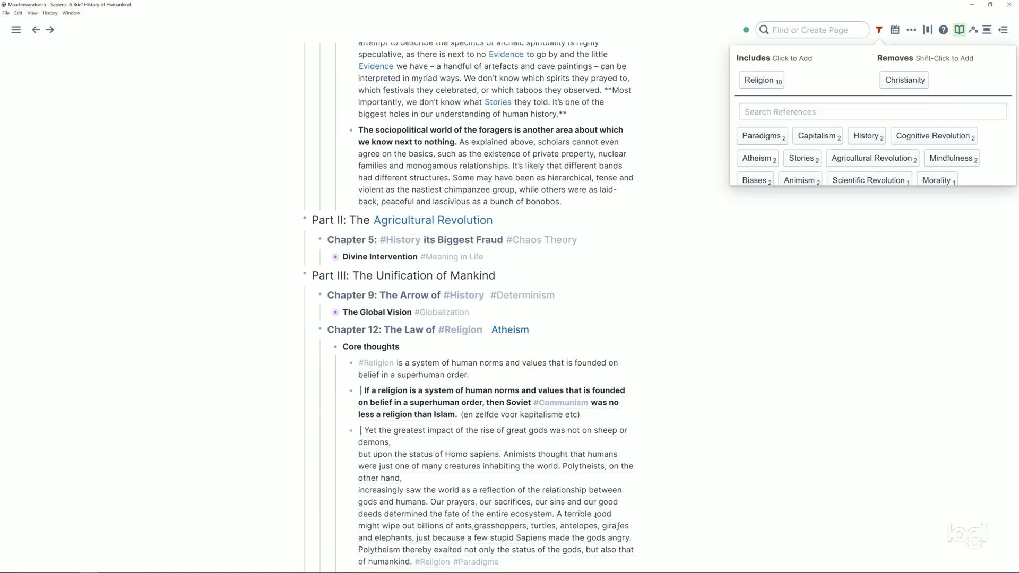
scroll("down", 3)
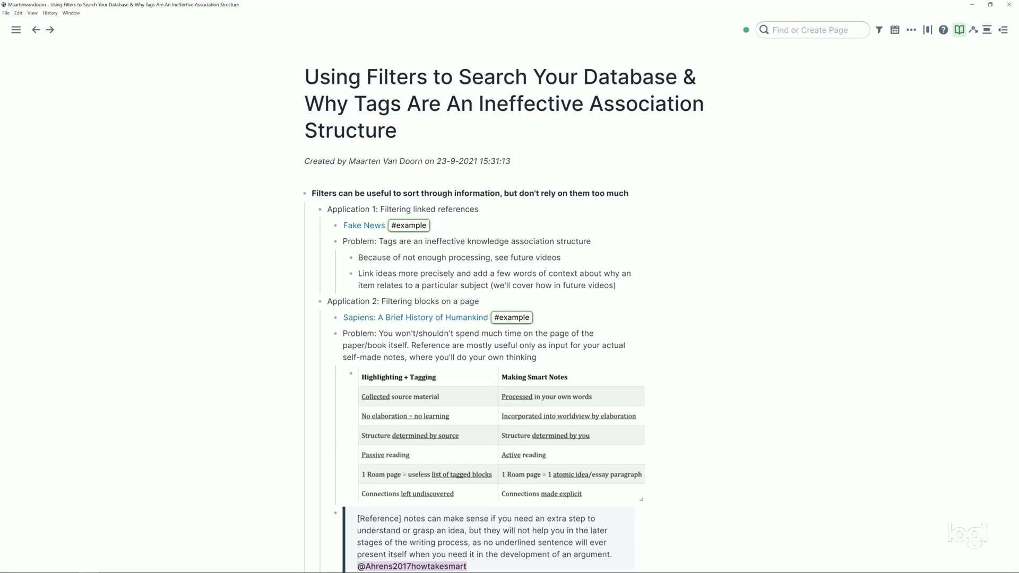
Step: Edit the Fake News example block on the lesson page while discussing the tags problem
left_click(390, 225)
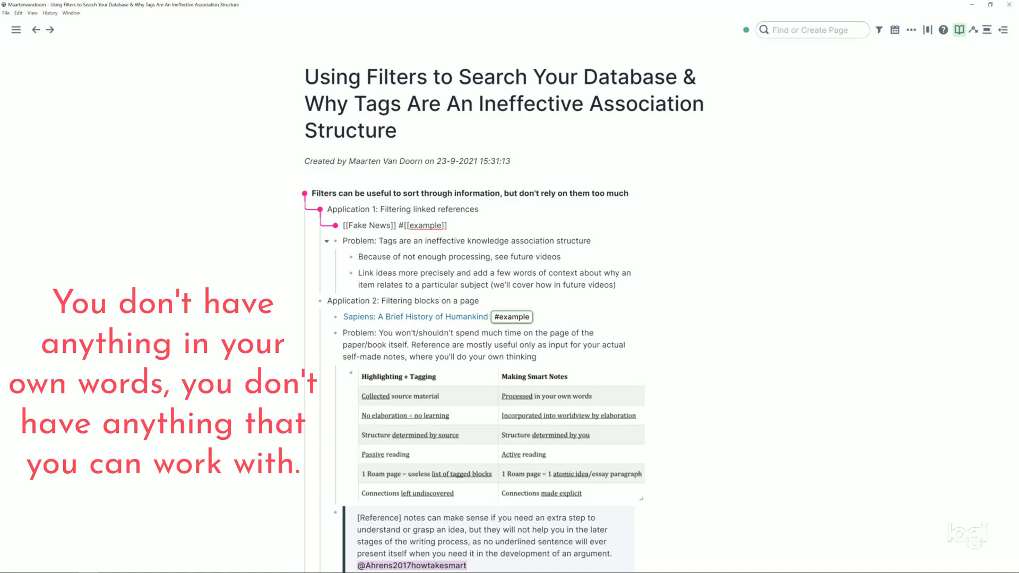
scroll("down", 3)
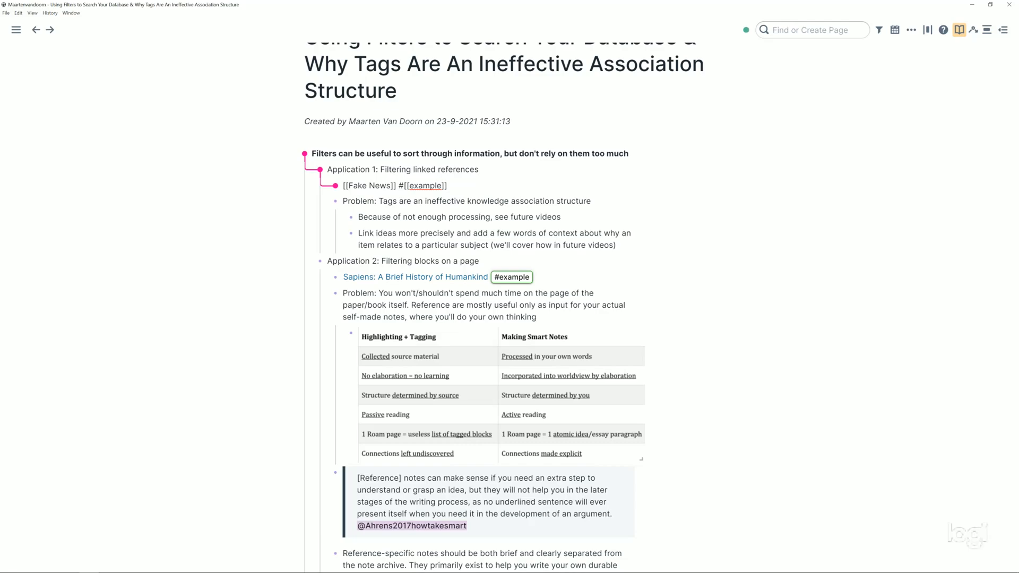
left_click(447, 185)
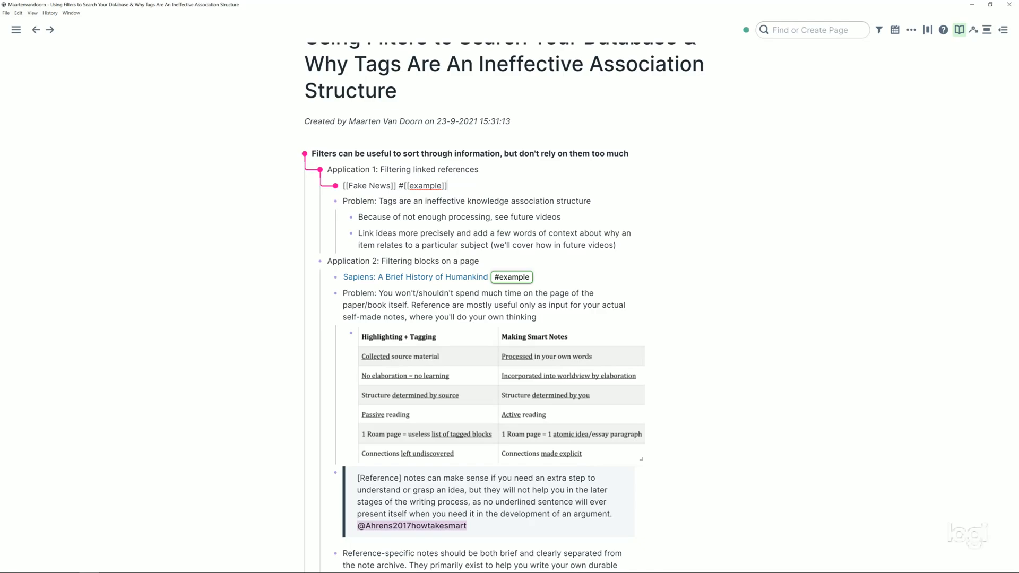
mouse_move(534, 337)
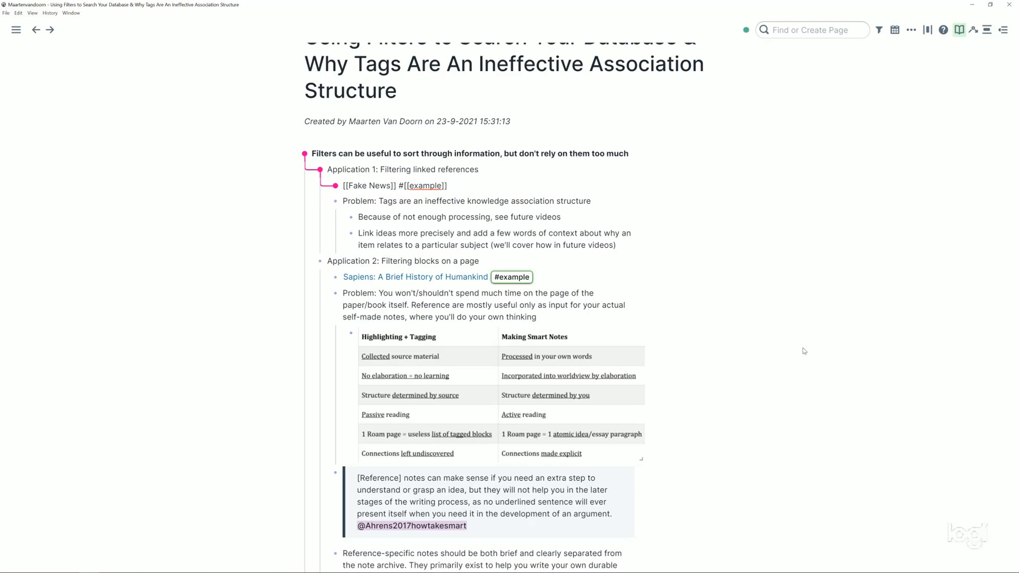
mouse_move(812, 353)
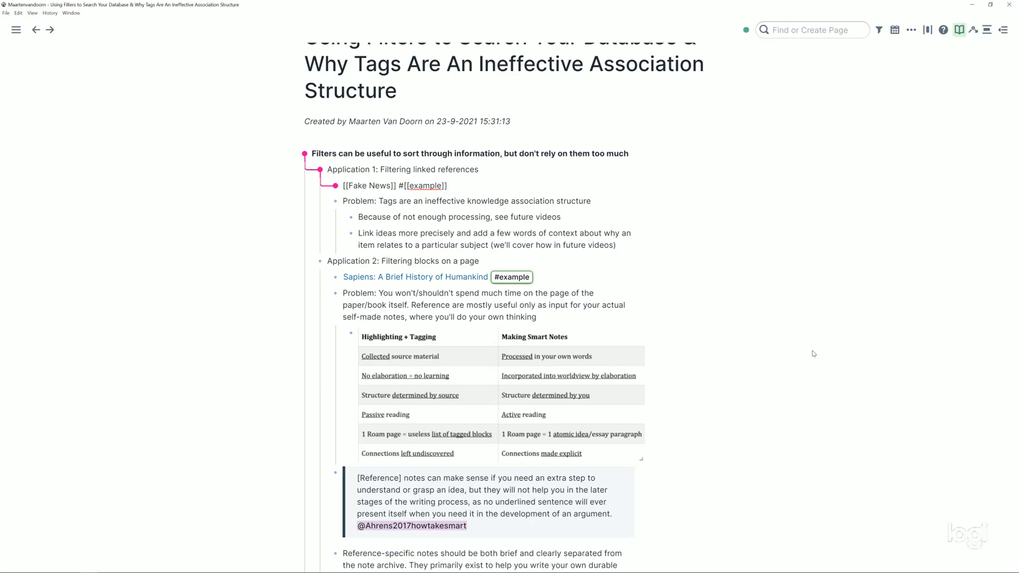
left_click(445, 186)
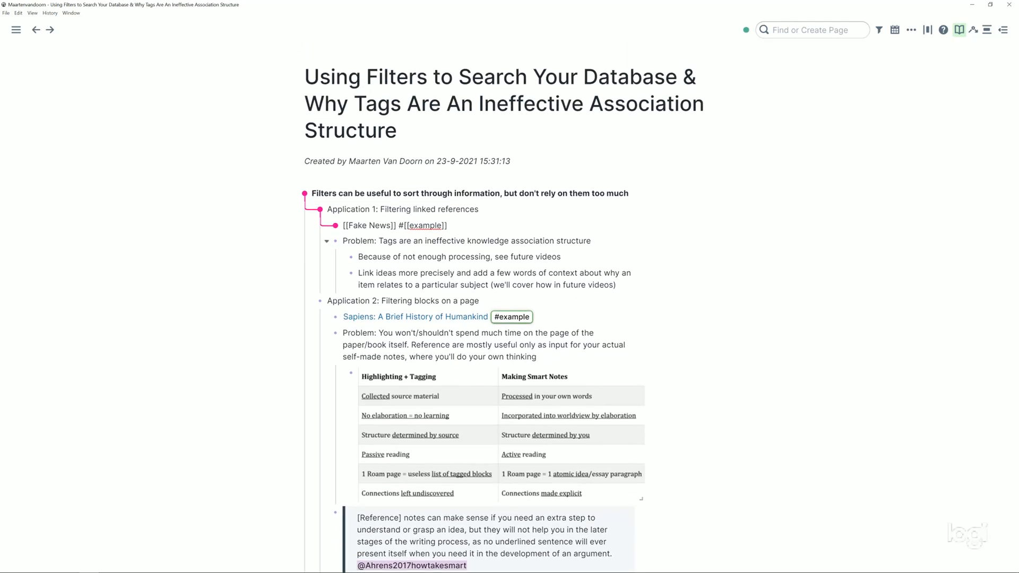
scroll("down", 3)
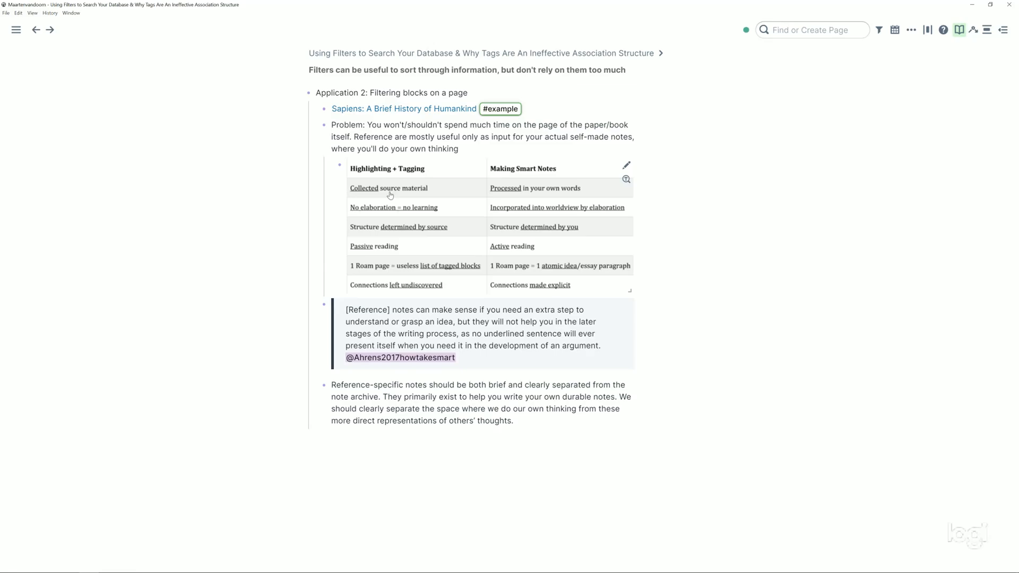
Step: Edit the Ahrens reference quote to reveal its raw blockquote text and citation link
left_click(455, 333)
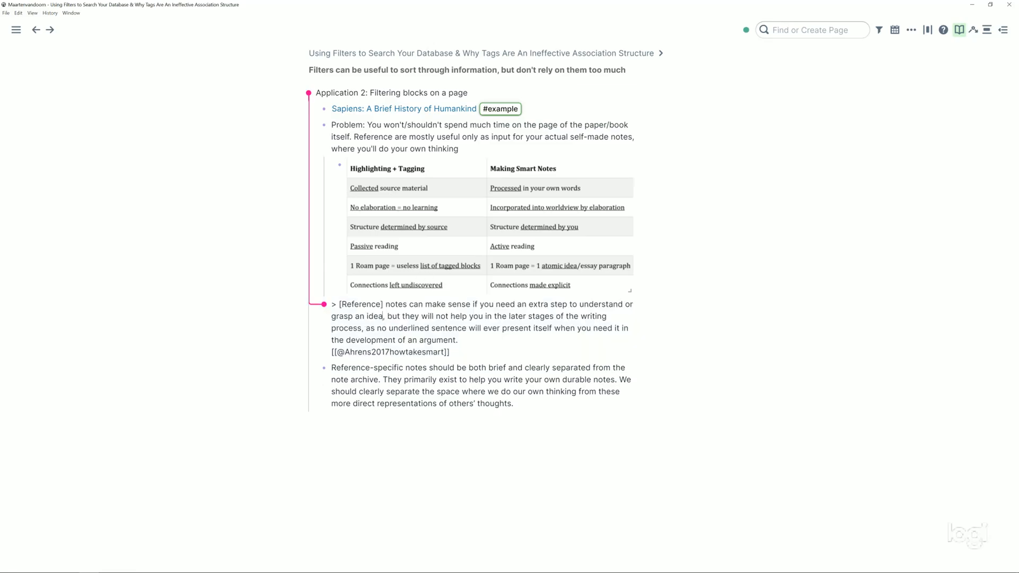